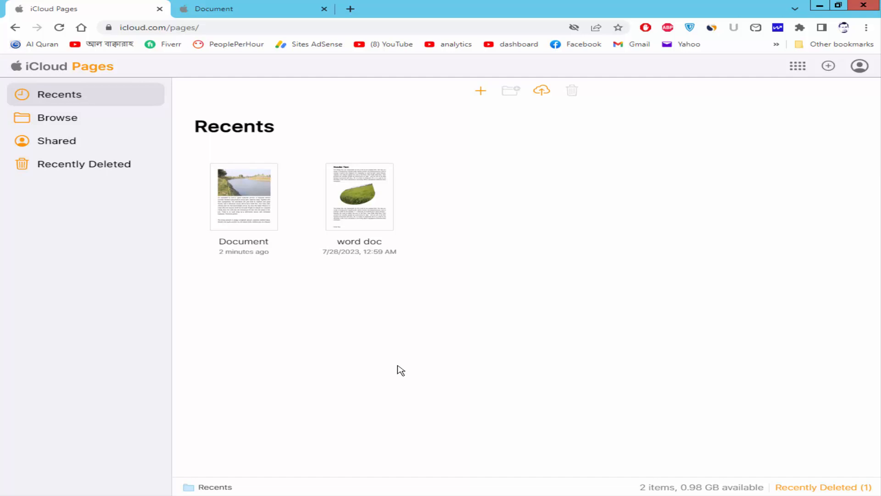
mouse_move(243, 190)
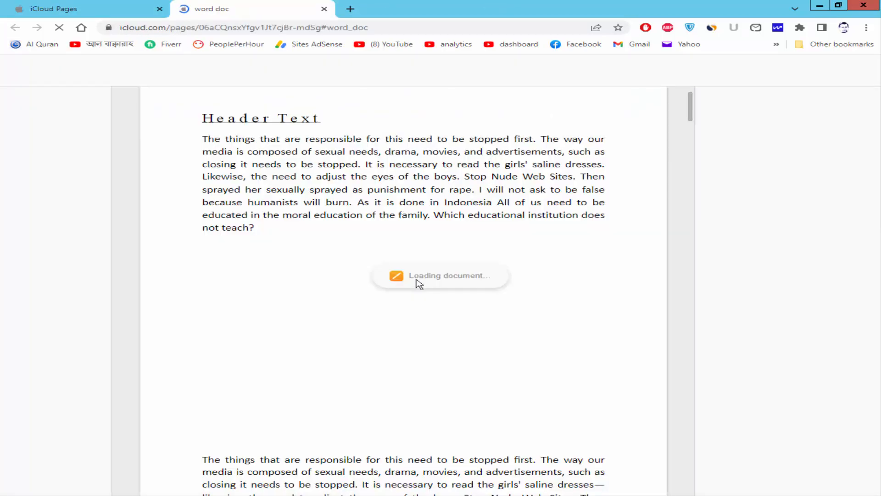
Place the cursor in the body text and switch the view to Document Only.
left_click(15, 76)
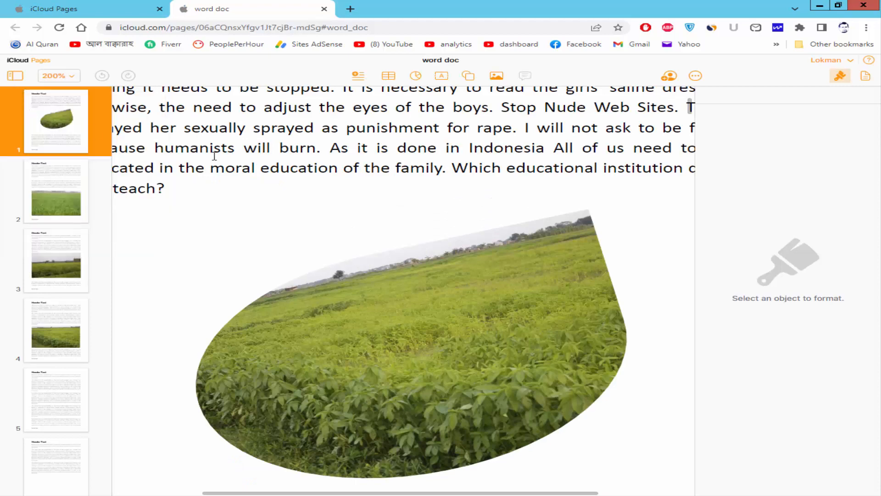
left_click(14, 75)
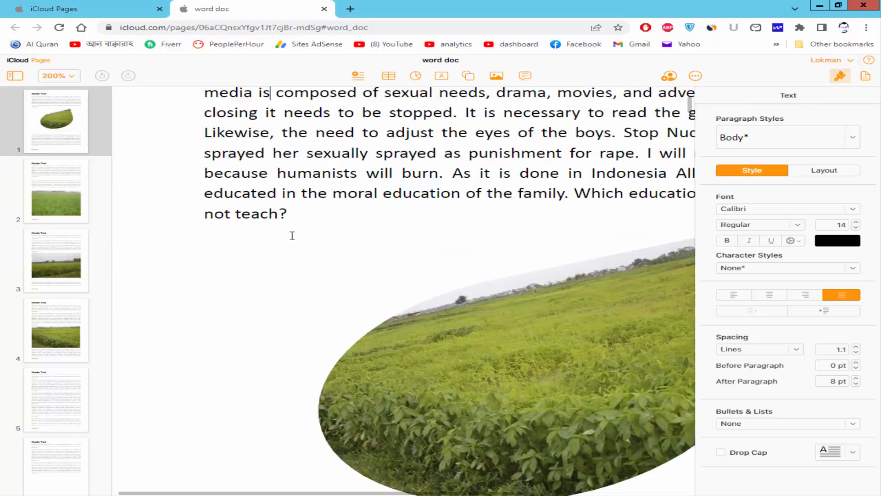
left_click(13, 76)
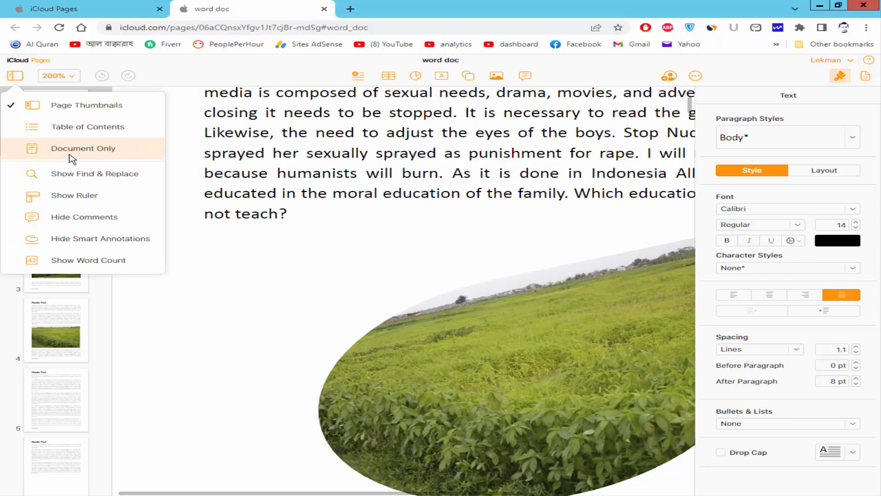
left_click(82, 148)
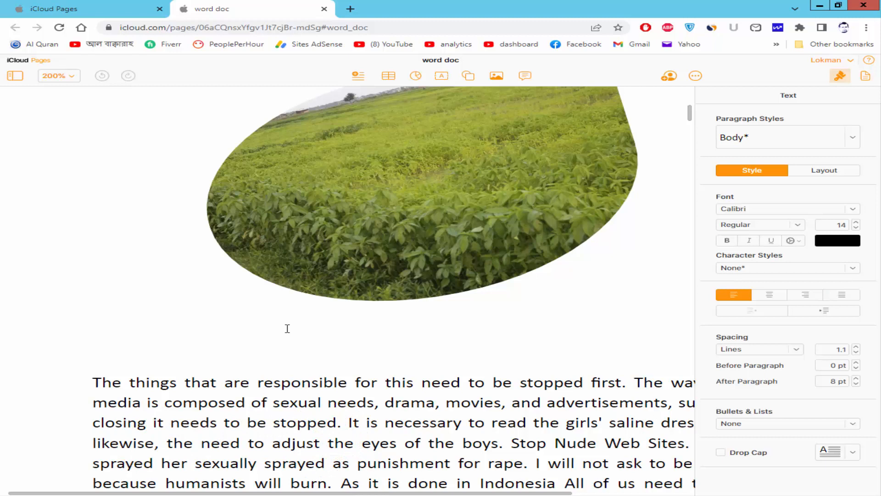
Type the formula A2+b2+C3 on the empty line below the leaf photo.
type("A")
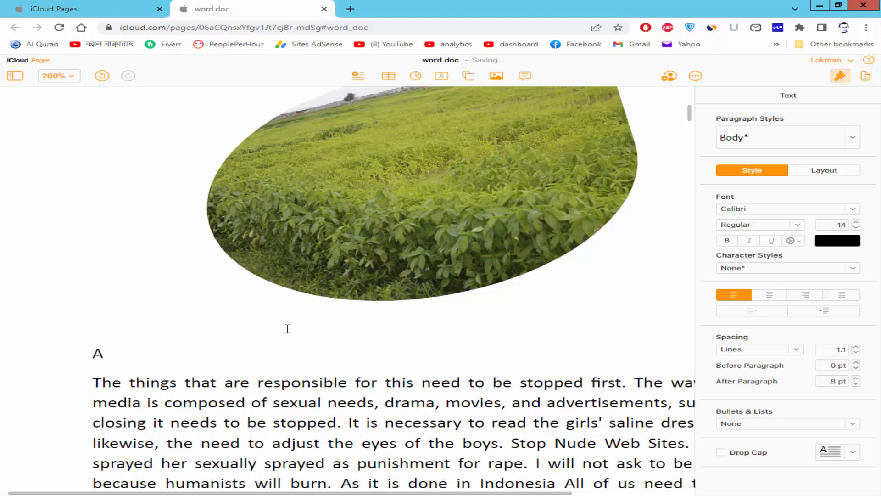
type("2")
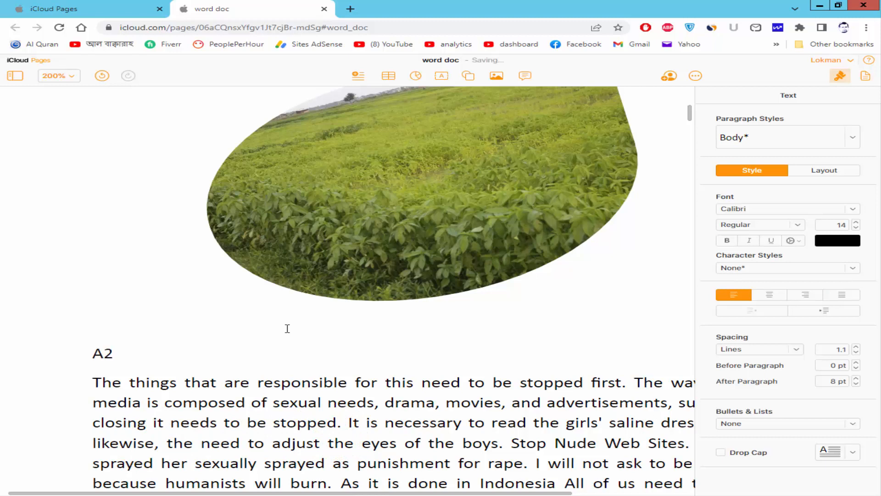
left_click(113, 353)
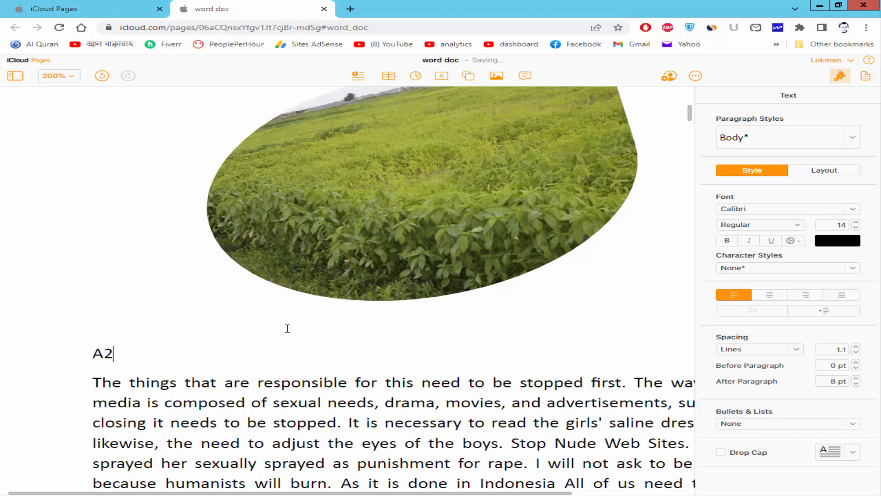
type("+b")
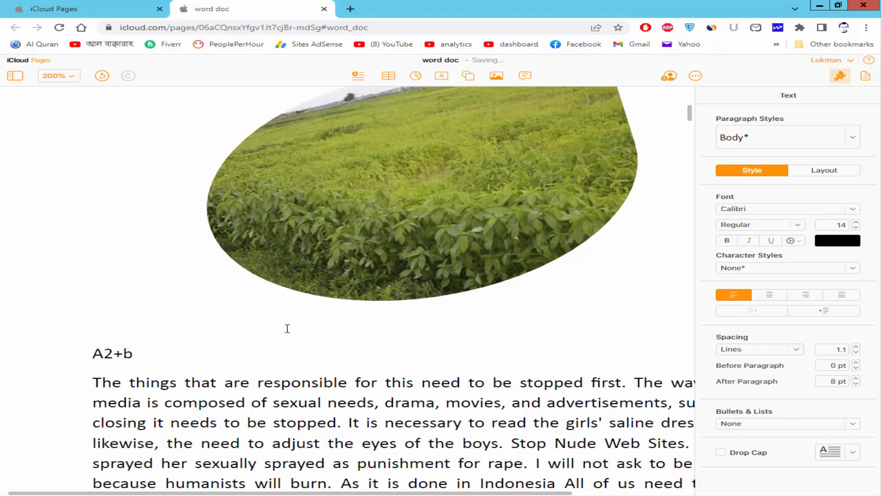
type("2")
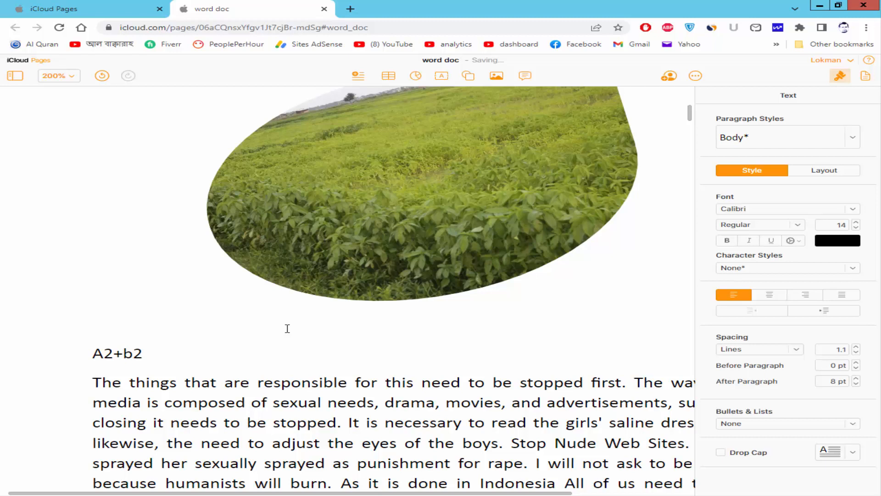
type("+C")
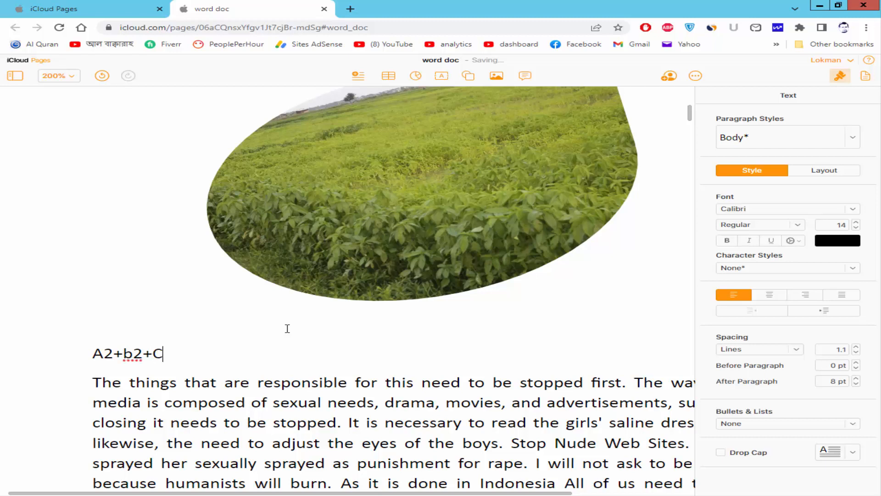
type("3")
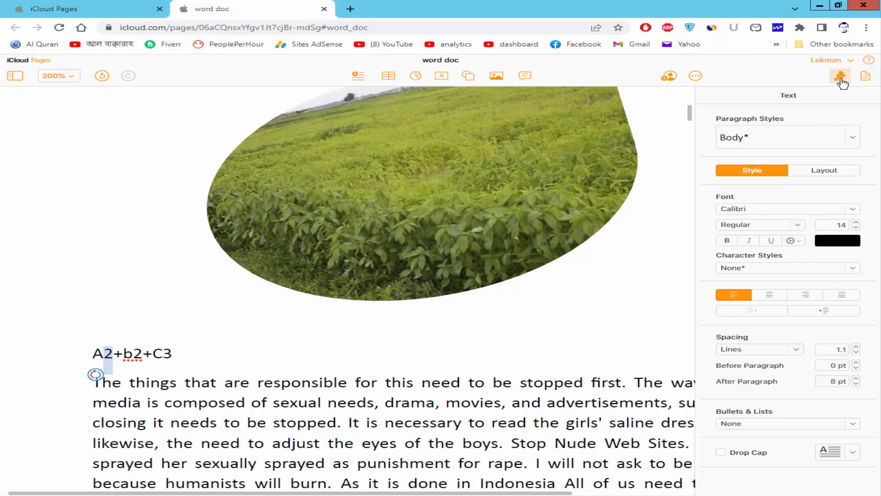
mouse_move(840, 76)
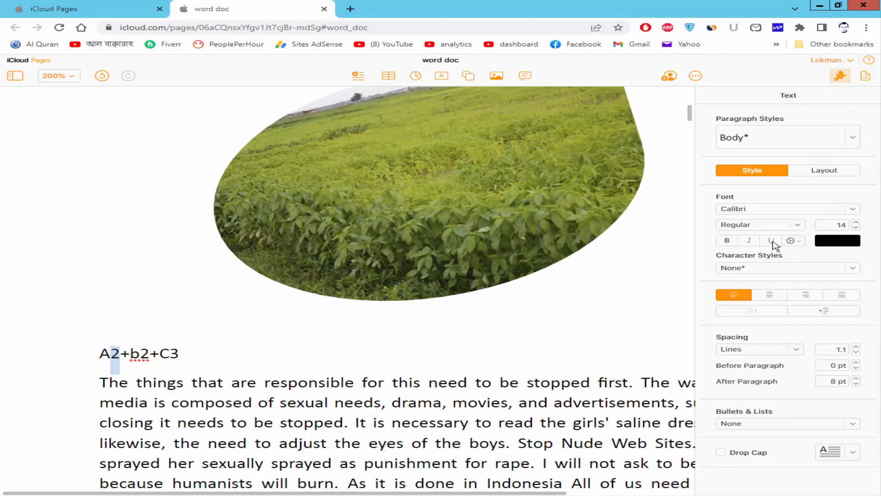
mouse_move(793, 241)
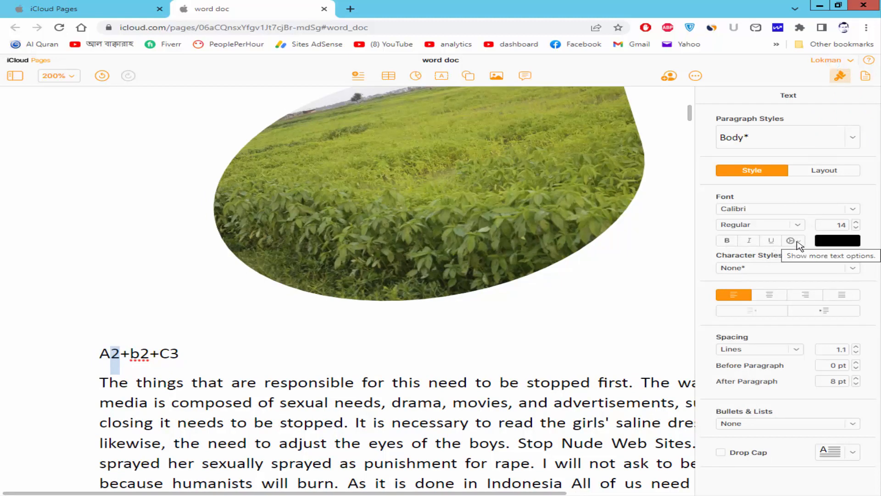
left_click(791, 240)
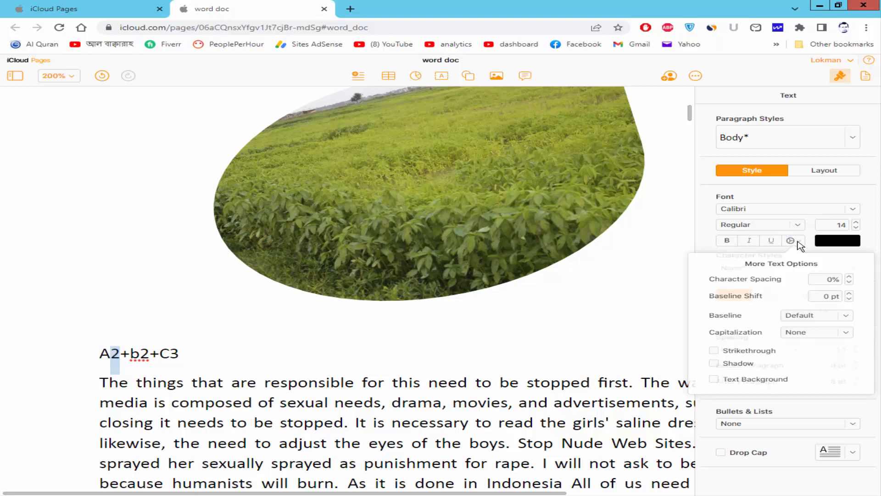
left_click(824, 171)
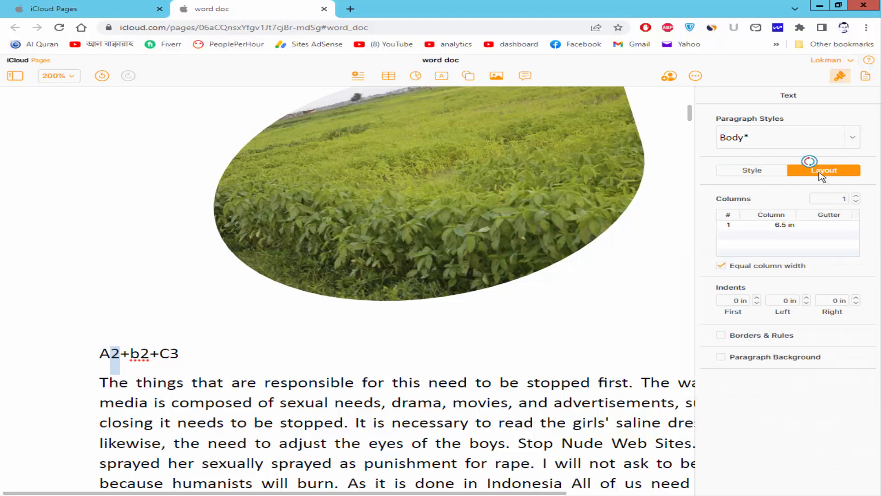
left_click(752, 170)
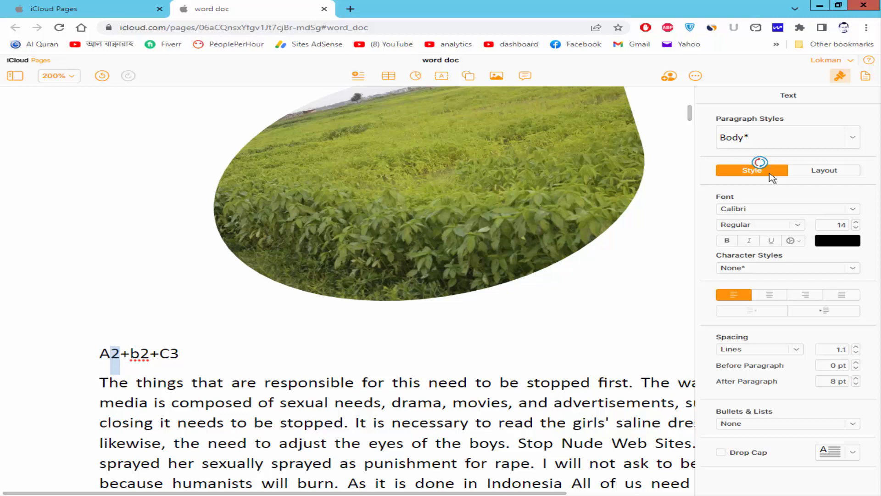
left_click(841, 295)
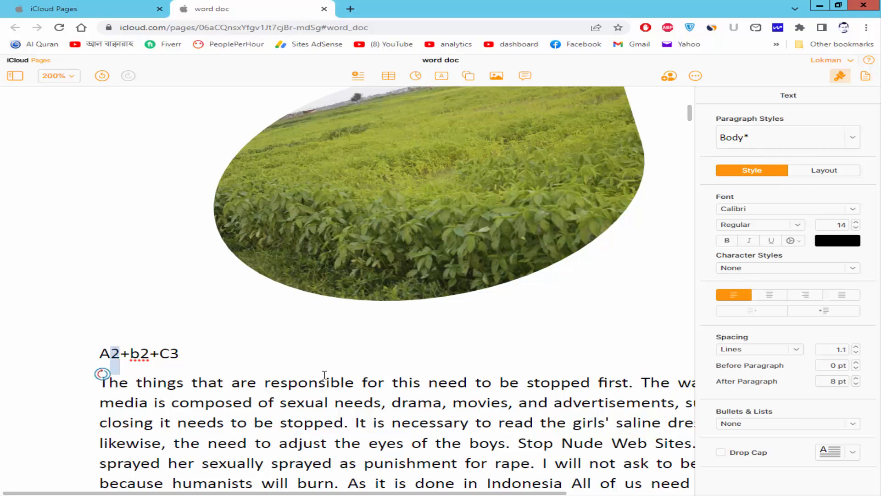
mouse_move(838, 76)
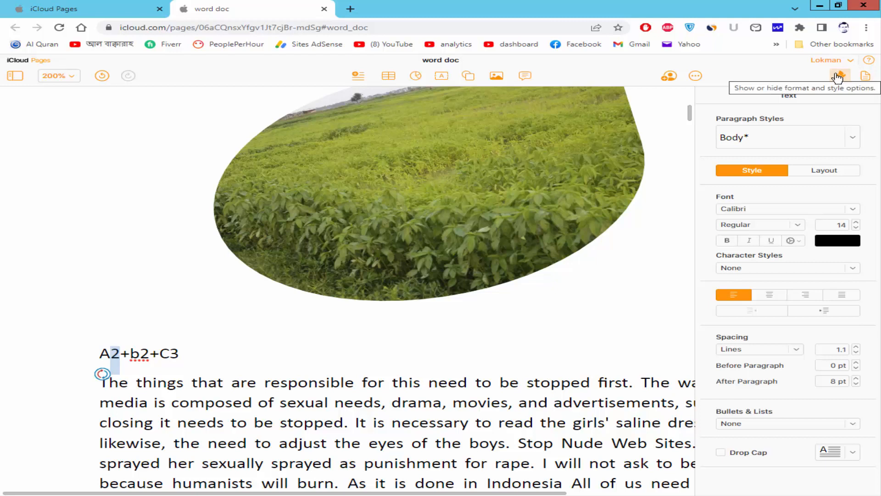
left_click(839, 75)
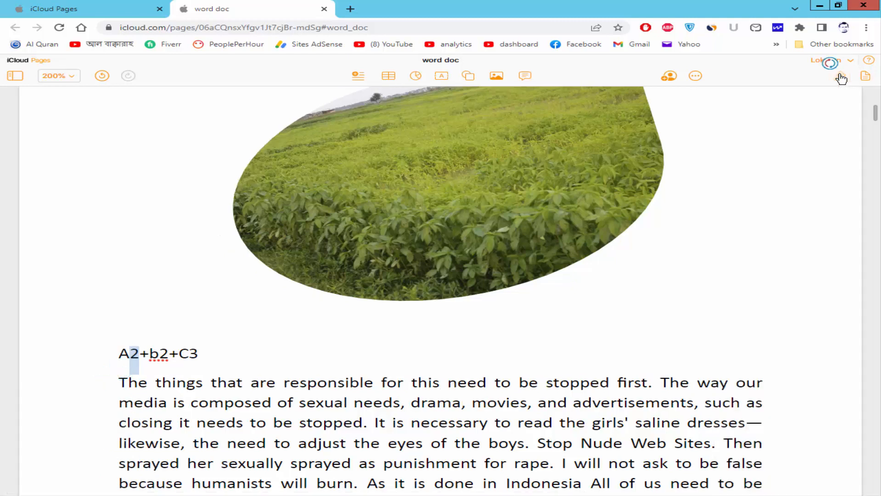
left_click(840, 76)
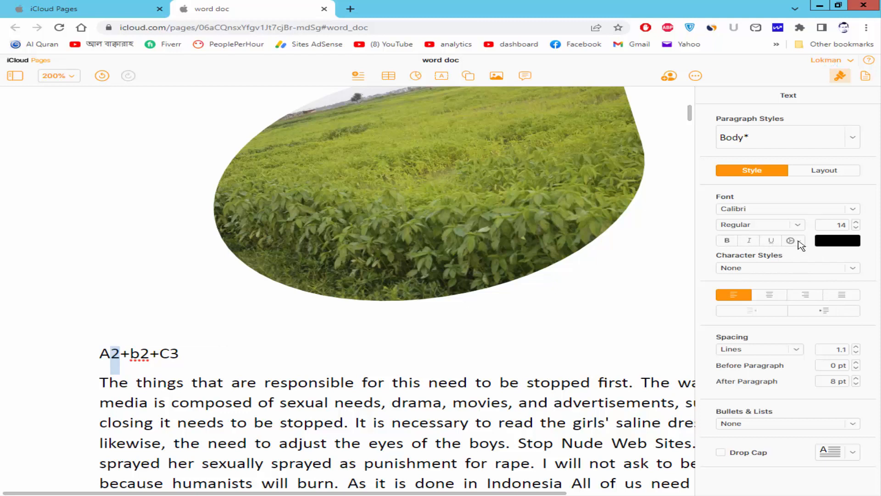
Raise the 2 in A2 to superscript and lower the 2 in b2 to subscript.
left_click(792, 241)
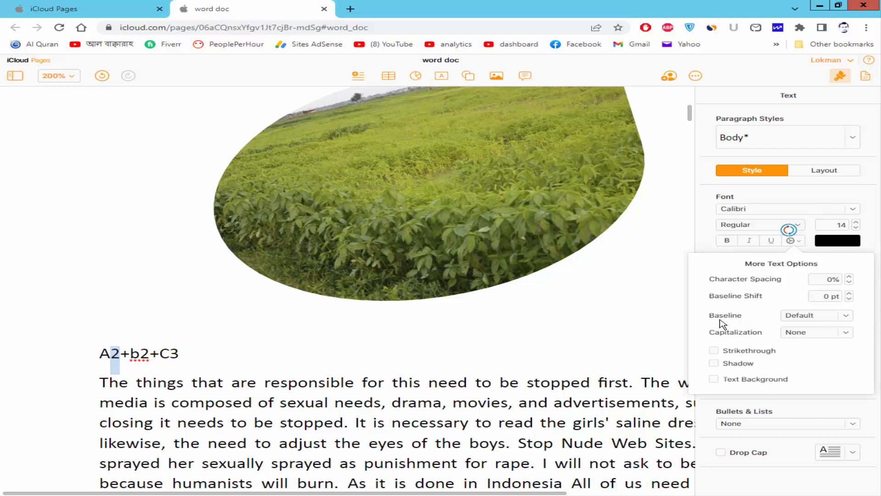
mouse_move(851, 320)
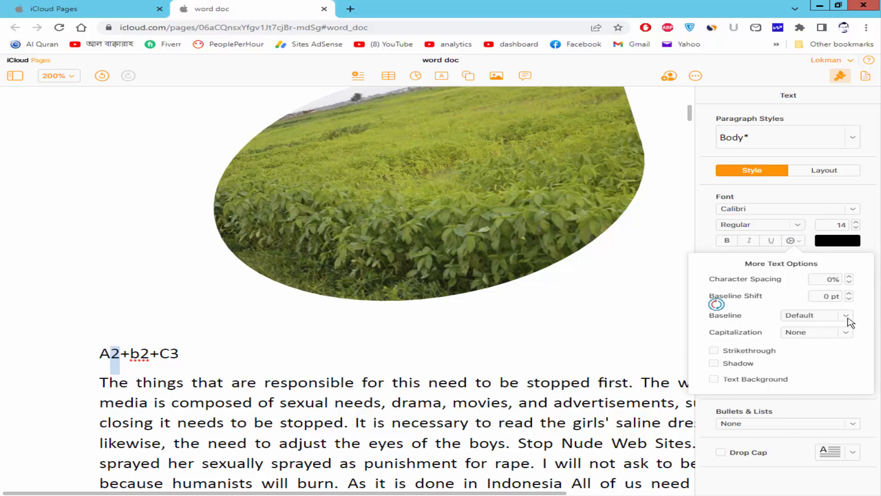
left_click(848, 315)
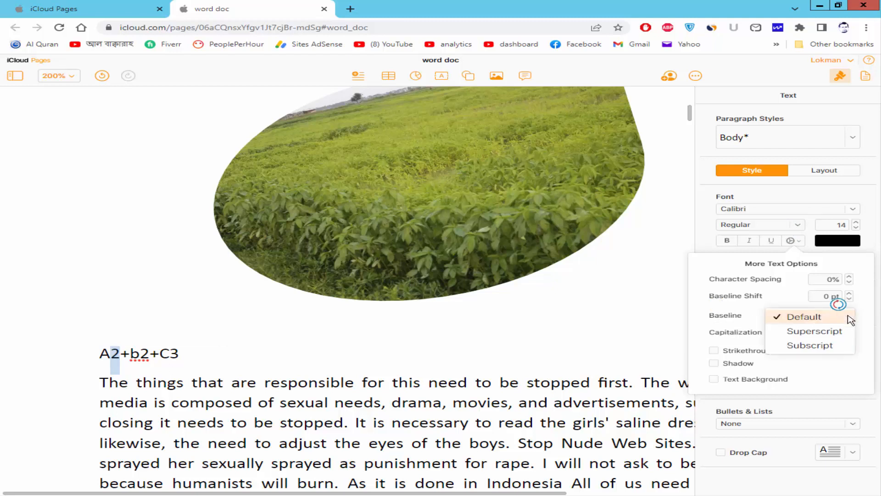
mouse_move(814, 331)
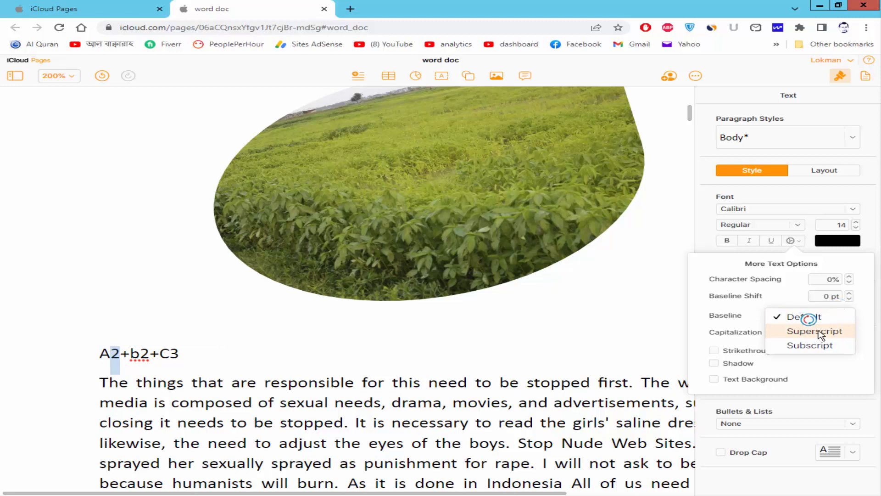
left_click(814, 331)
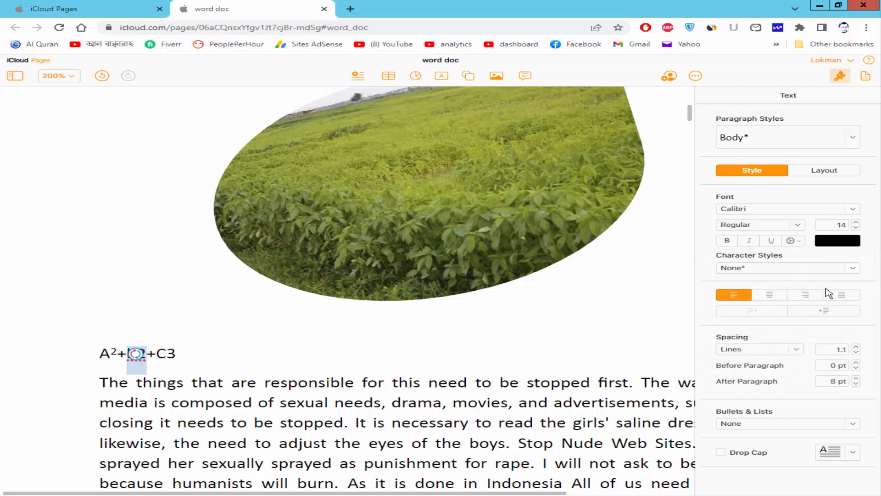
left_click(792, 240)
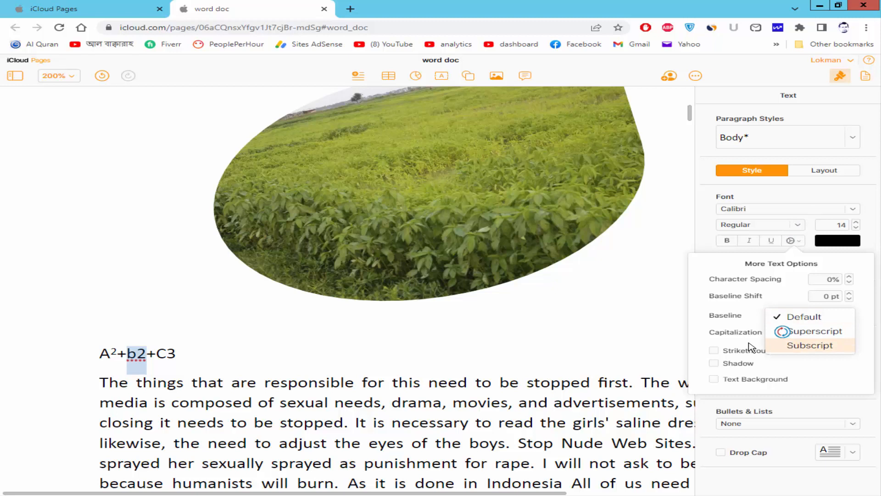
left_click(809, 345)
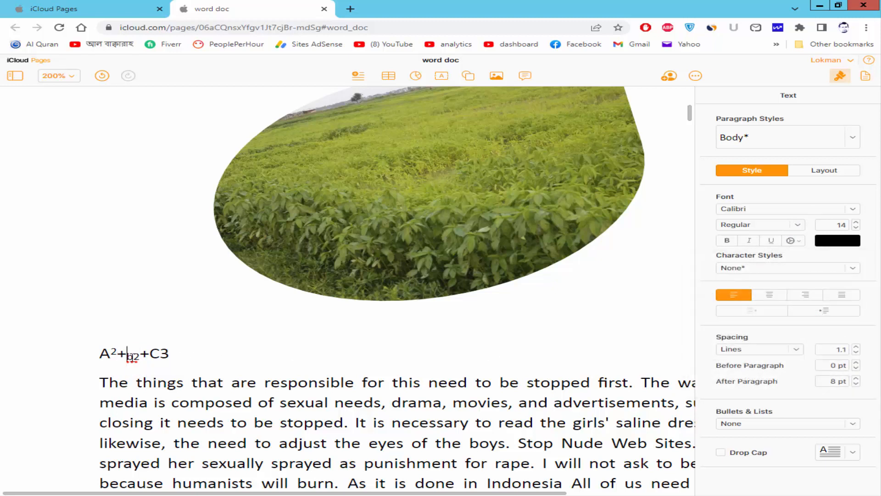
Select b2 and set its baseline back to Default.
left_click(791, 241)
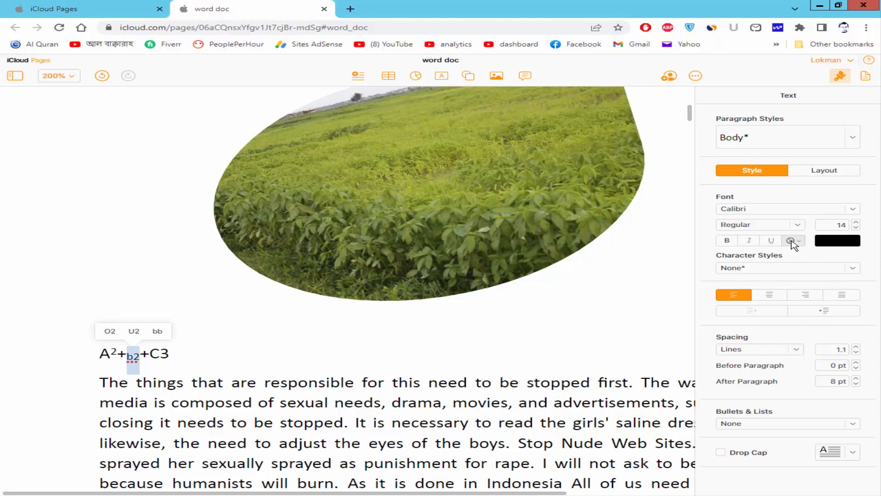
left_click(793, 240)
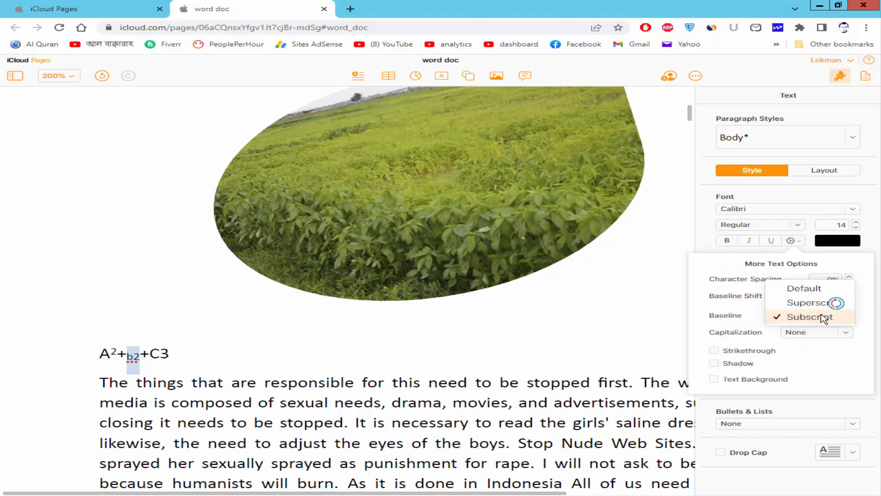
left_click(812, 315)
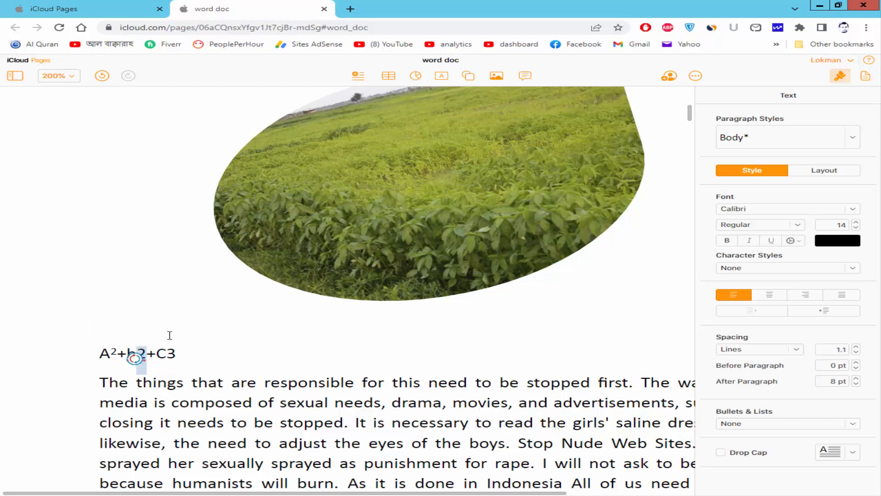
mouse_move(807, 228)
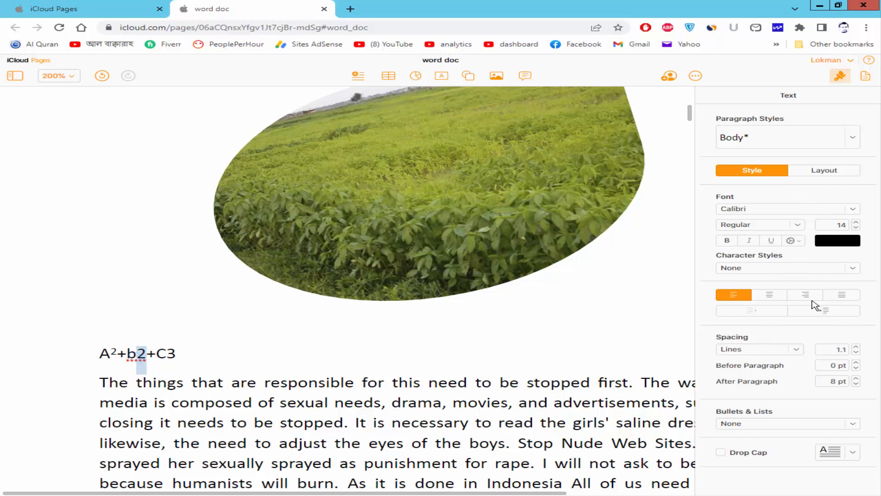
Set the 2 in b2 to a Subscript baseline.
left_click(792, 240)
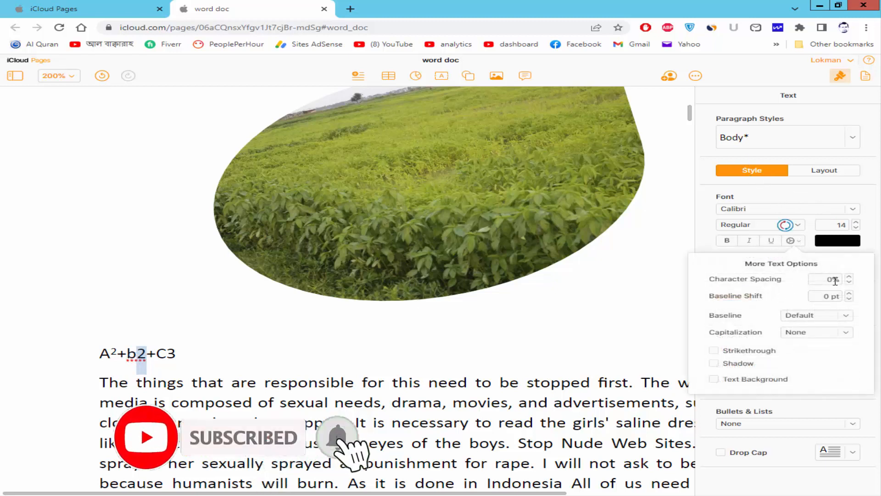
left_click(816, 315)
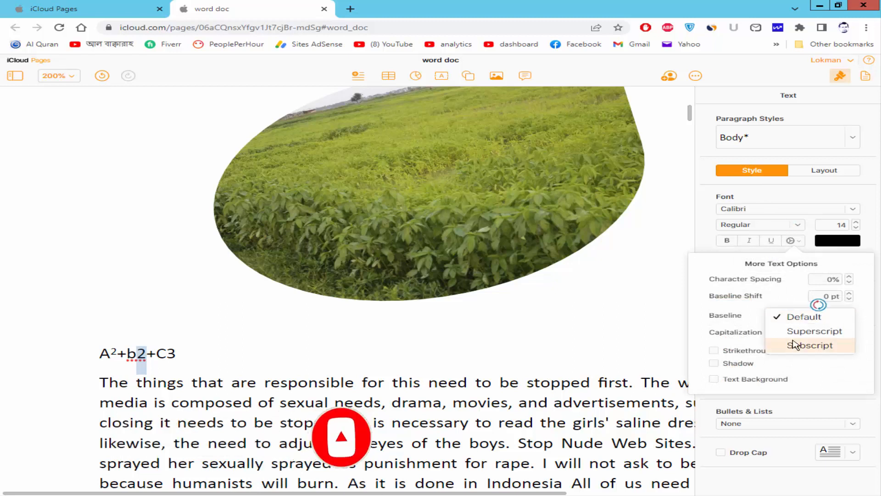
left_click(809, 346)
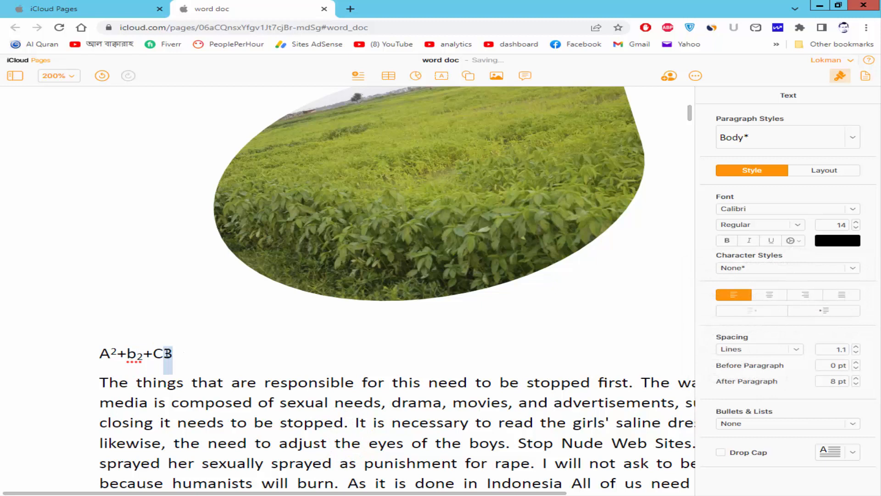
Set the 3 in C3 to a Superscript baseline and close the text options.
left_click(793, 240)
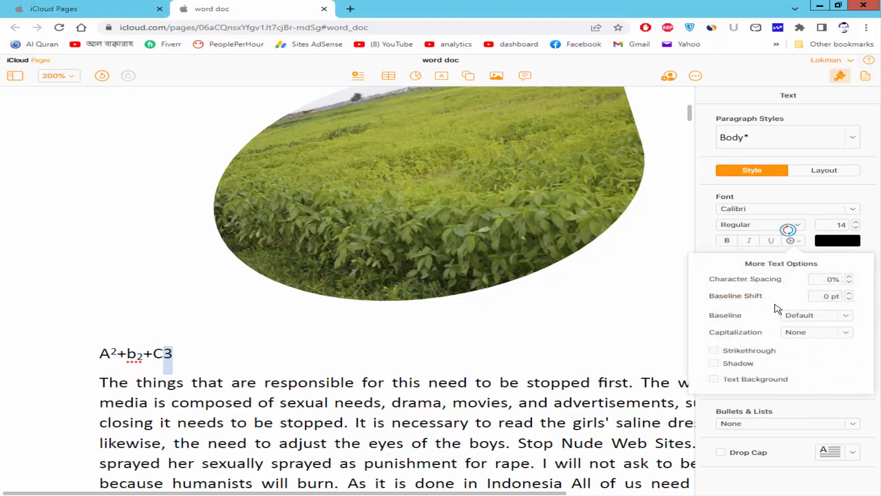
mouse_move(827, 315)
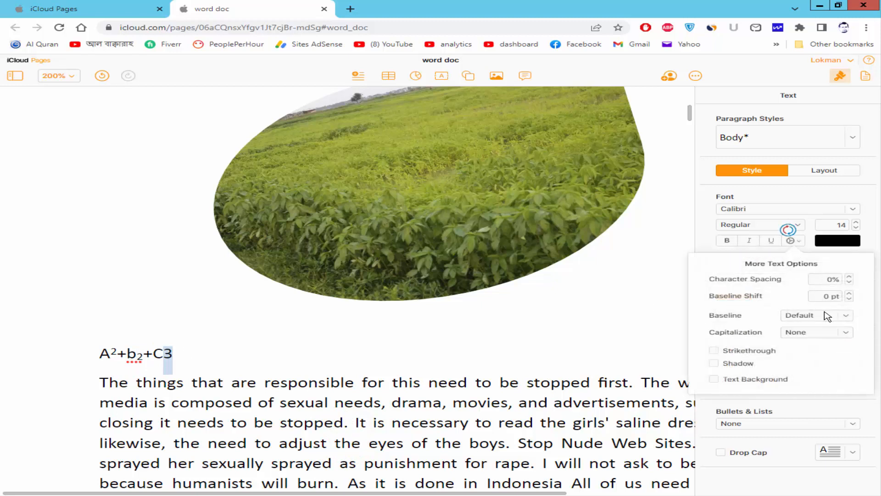
left_click(815, 315)
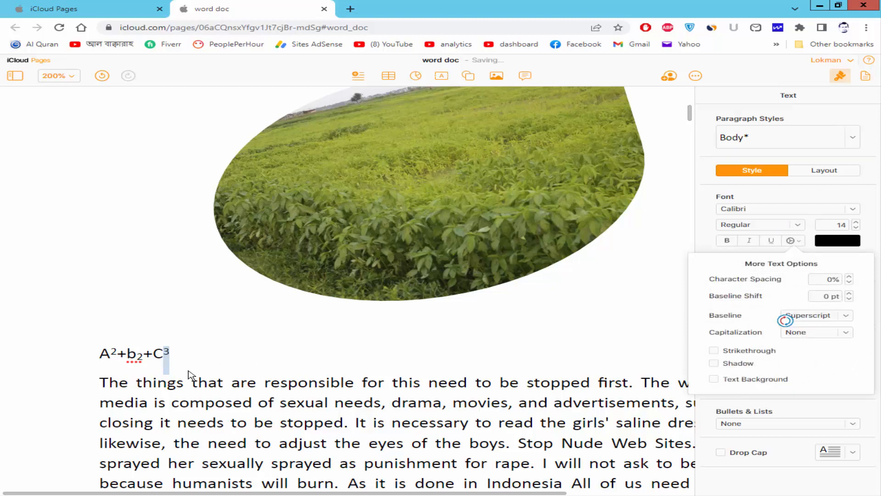
left_click(213, 402)
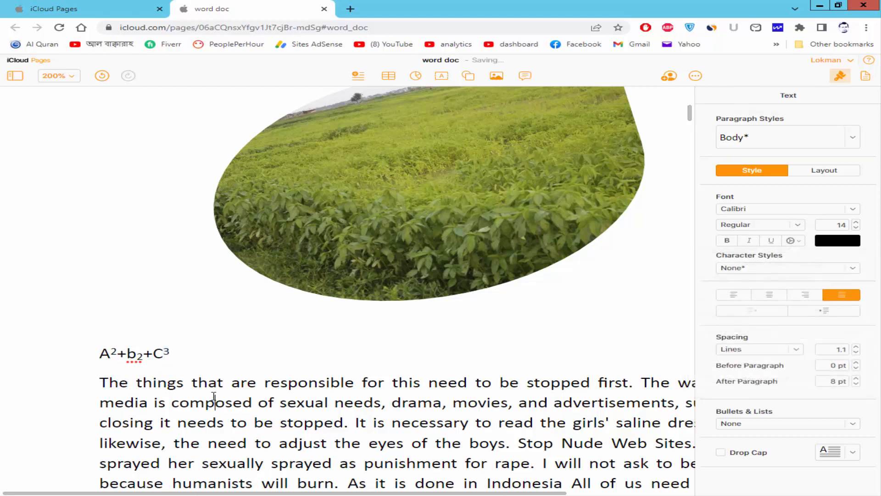
double_click(208, 382)
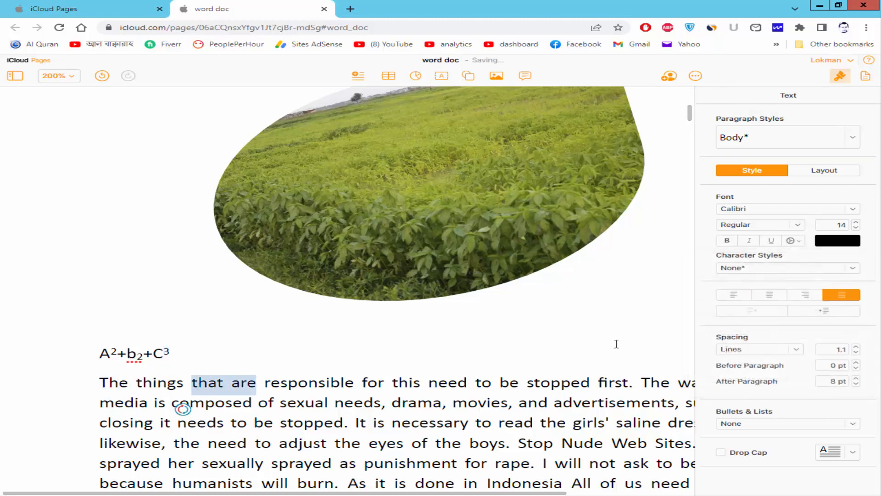
left_click(793, 240)
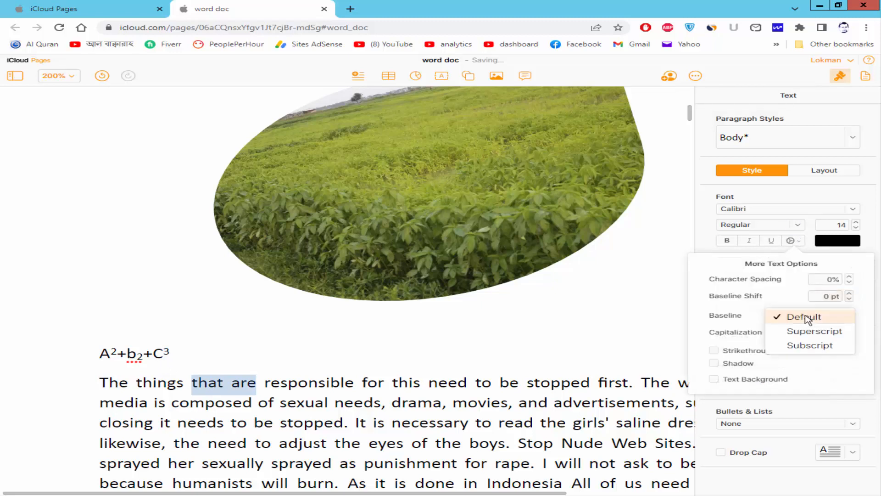
left_click(810, 345)
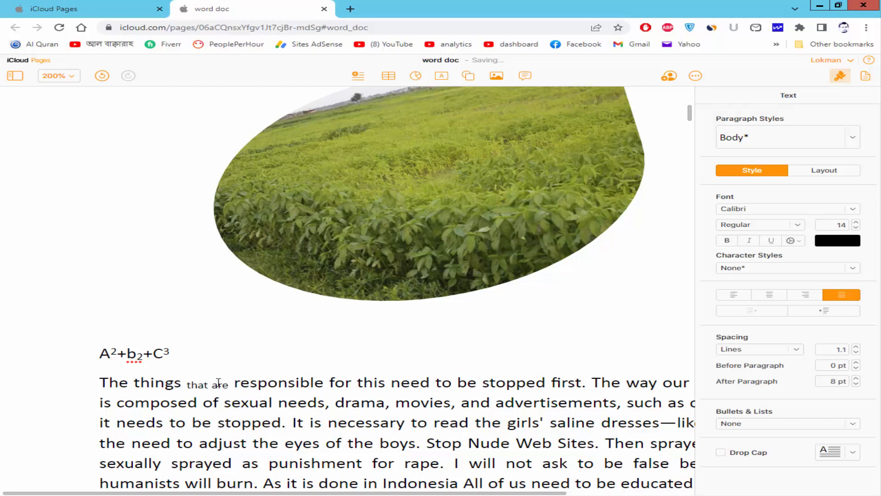
double_click(197, 383)
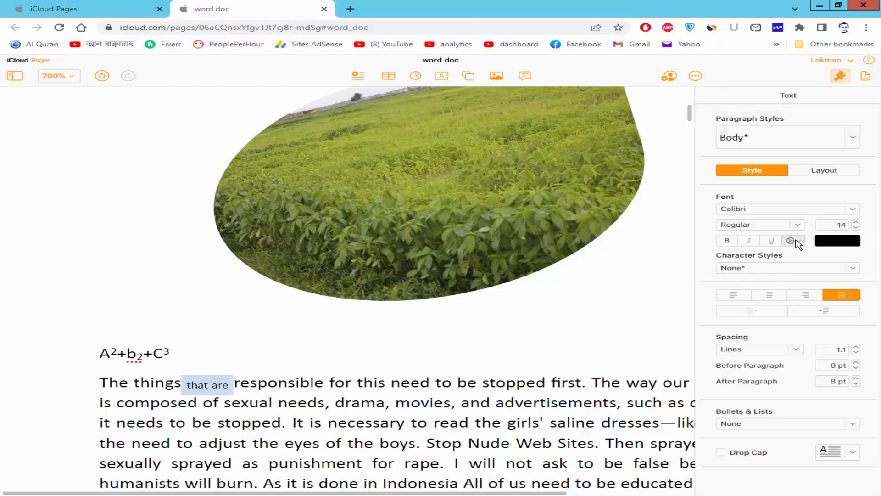
left_click(791, 241)
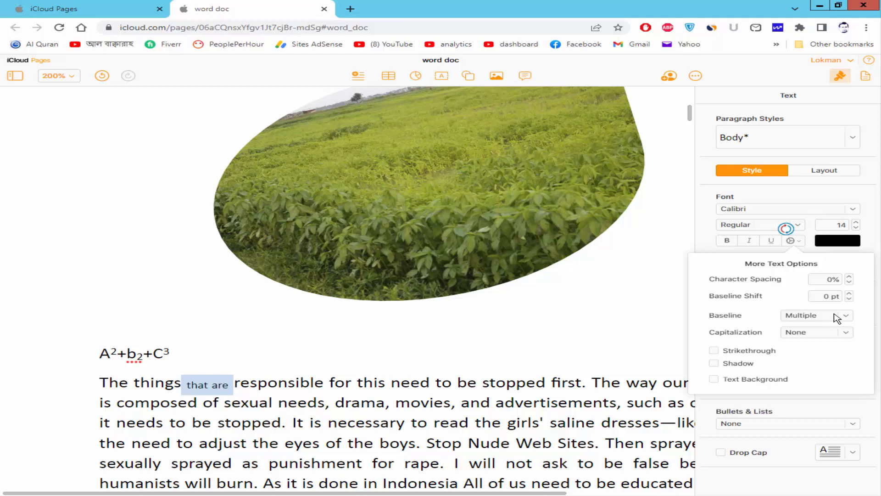
mouse_move(840, 315)
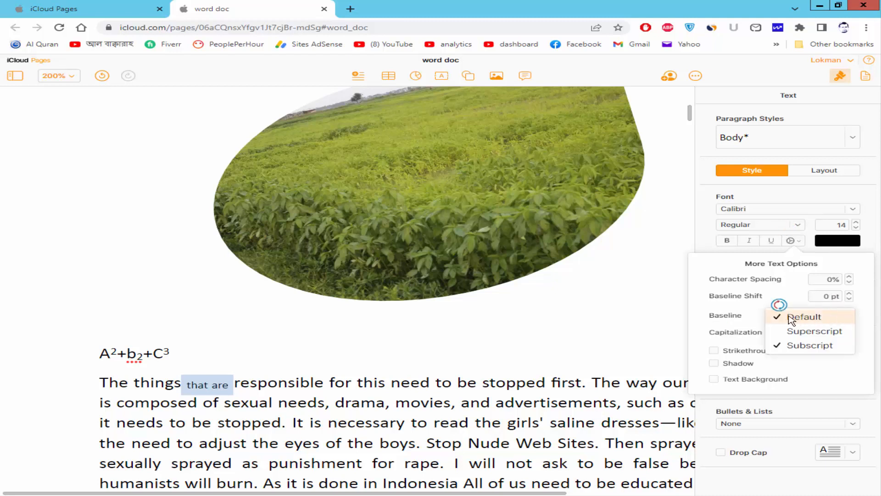
left_click(804, 316)
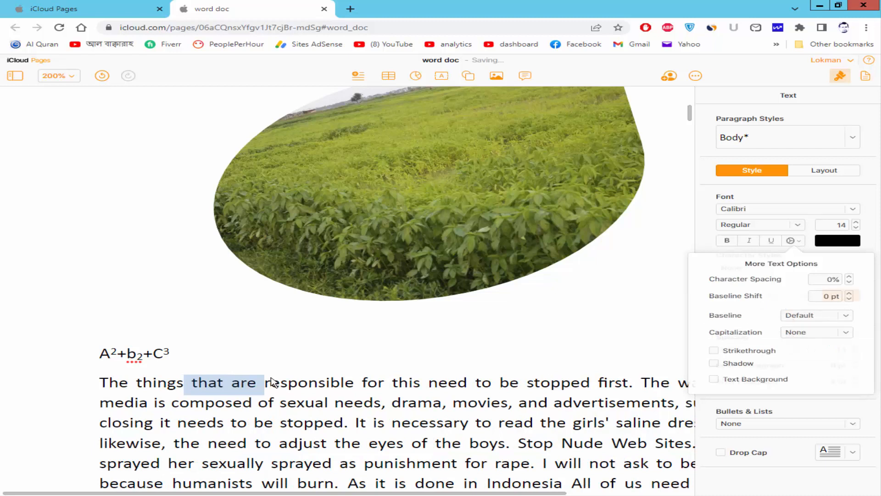
left_click(113, 353)
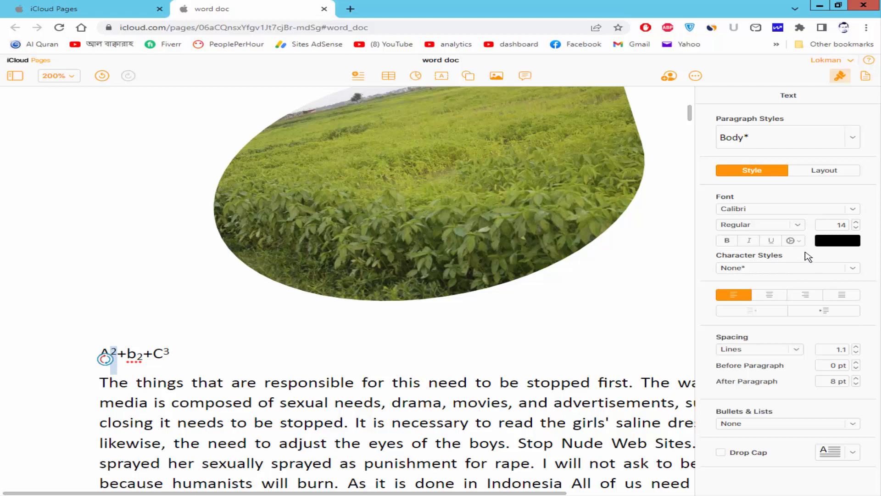
Set the baseline of the 2 in A², 2 in b₂ and 3 in C³ to Default.
left_click(793, 240)
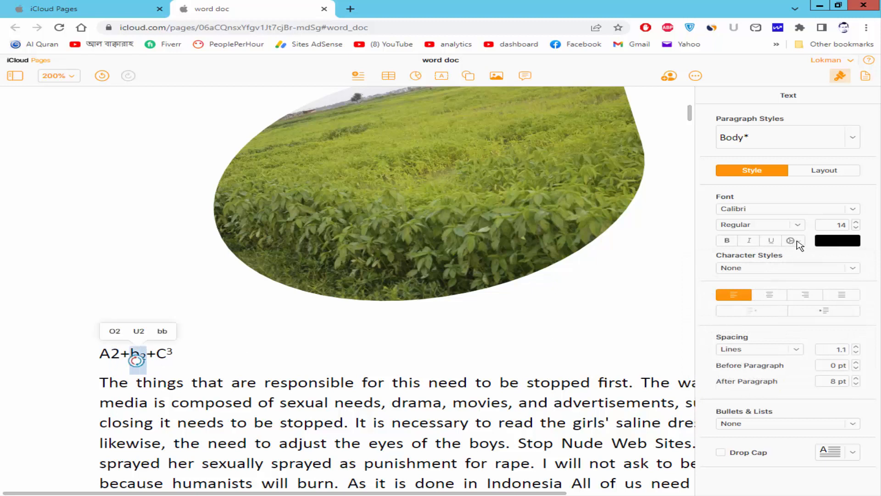
left_click(791, 240)
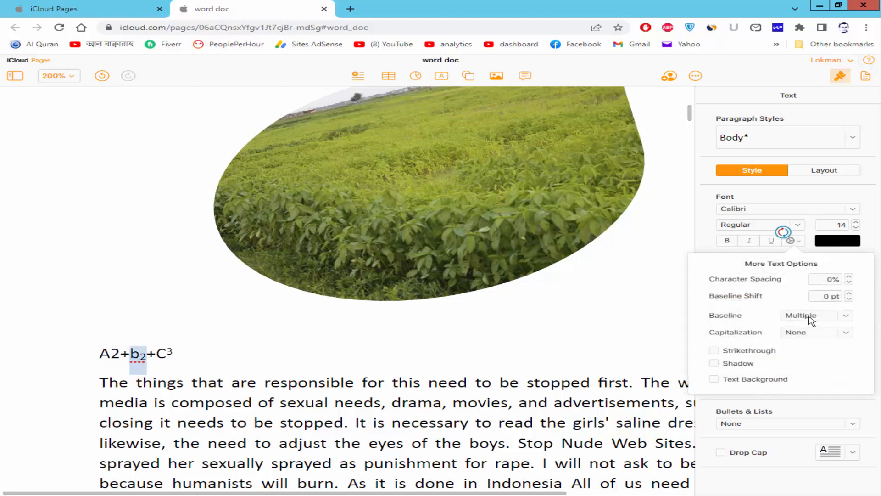
left_click(815, 315)
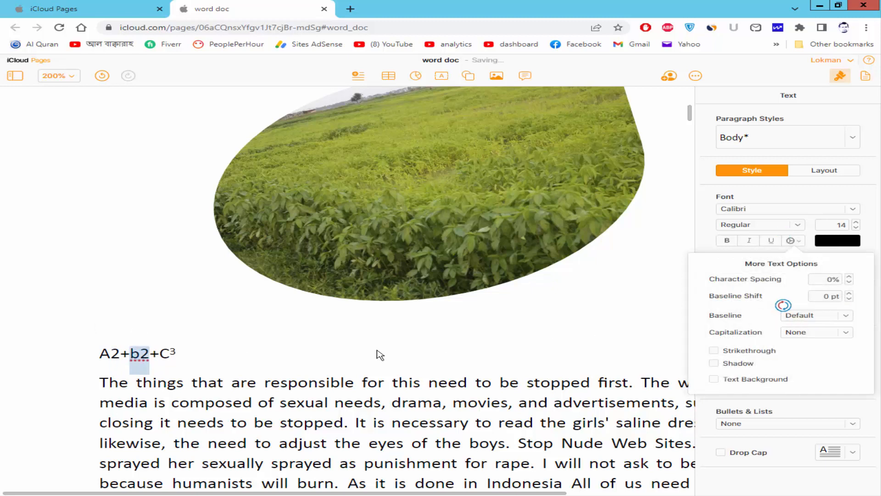
left_click(386, 347)
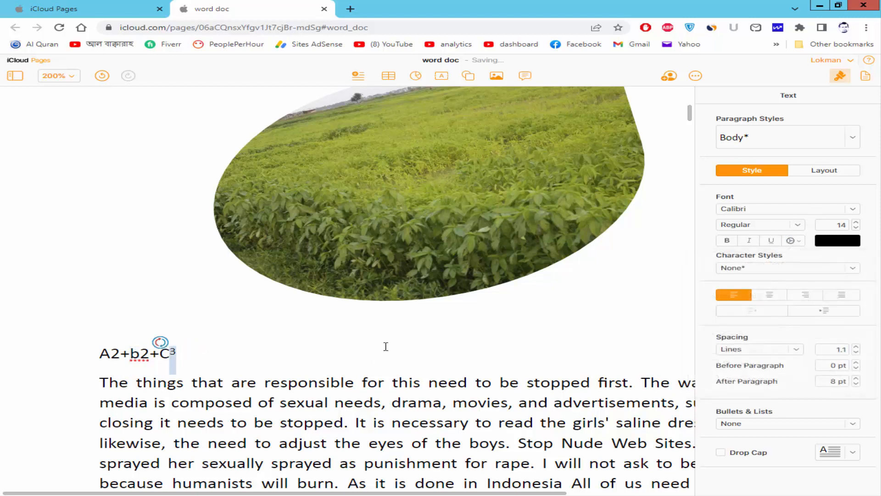
left_click(793, 240)
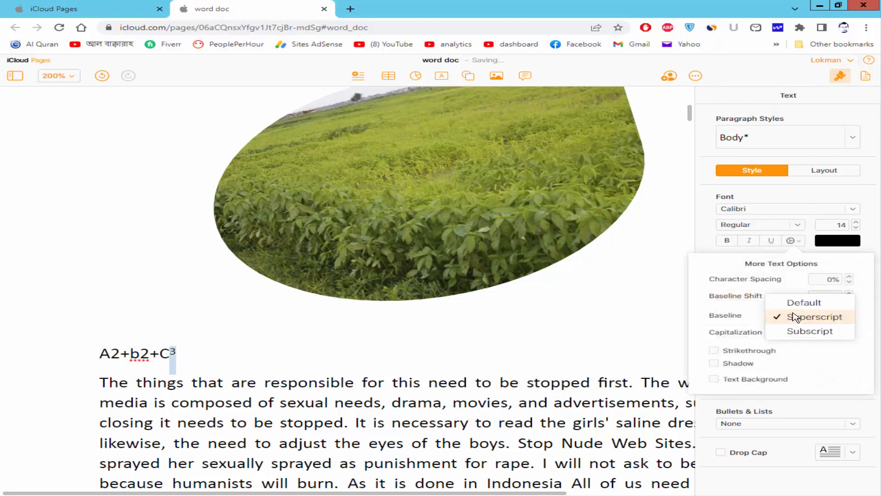
left_click(803, 302)
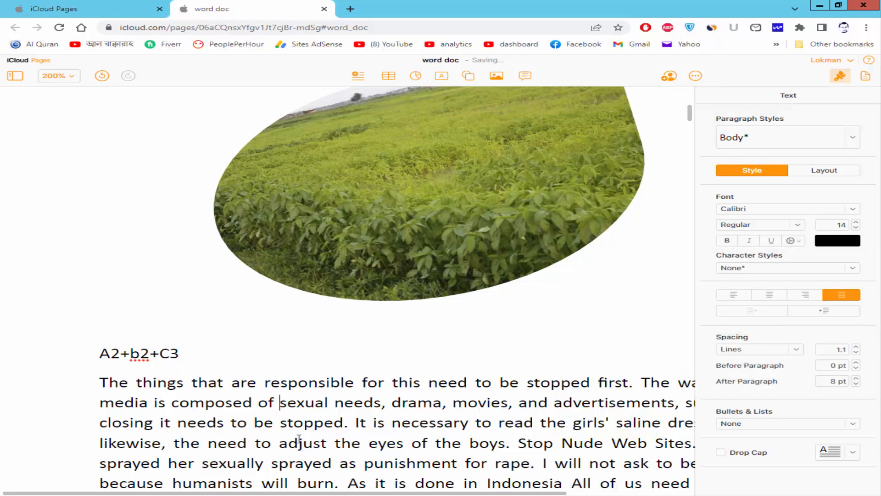
scroll("down", 3)
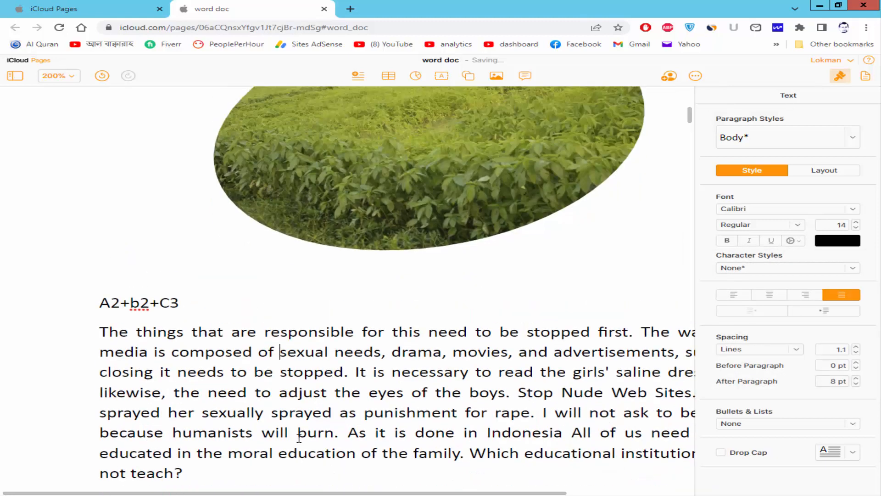